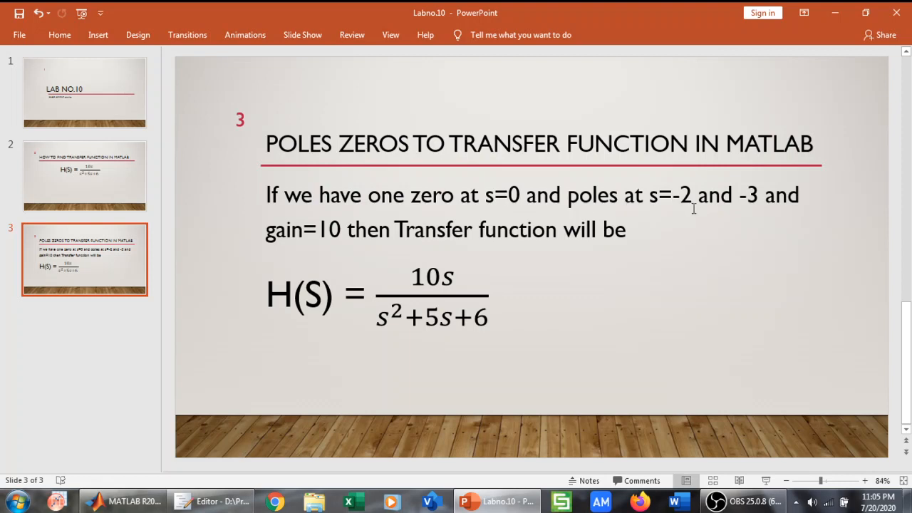
mouse_move(736, 207)
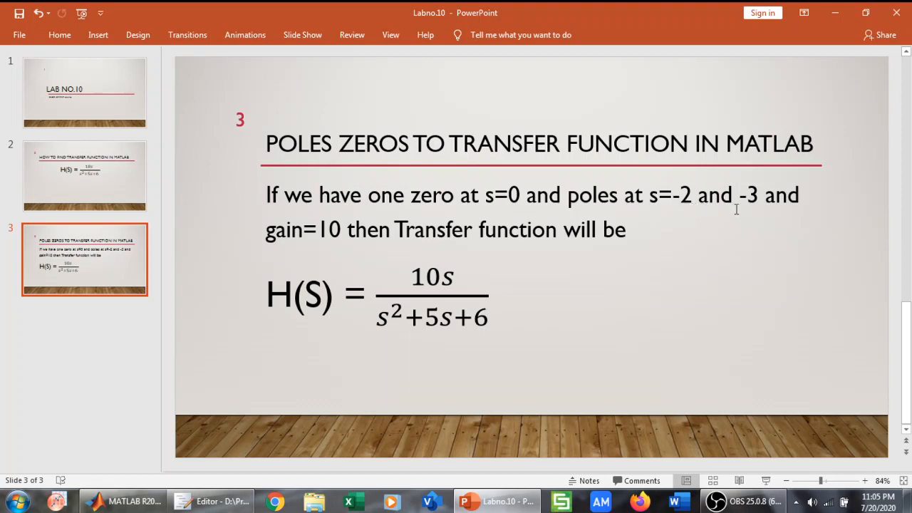
mouse_move(590, 244)
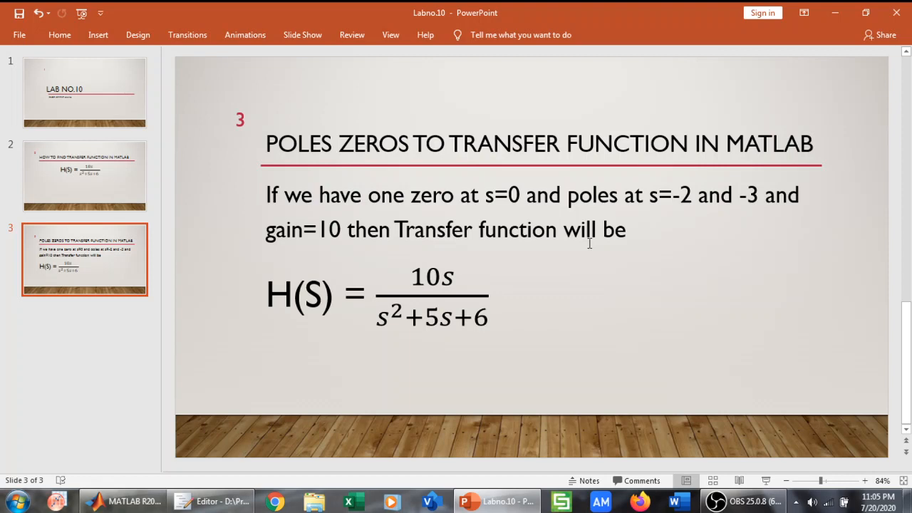
mouse_move(451, 285)
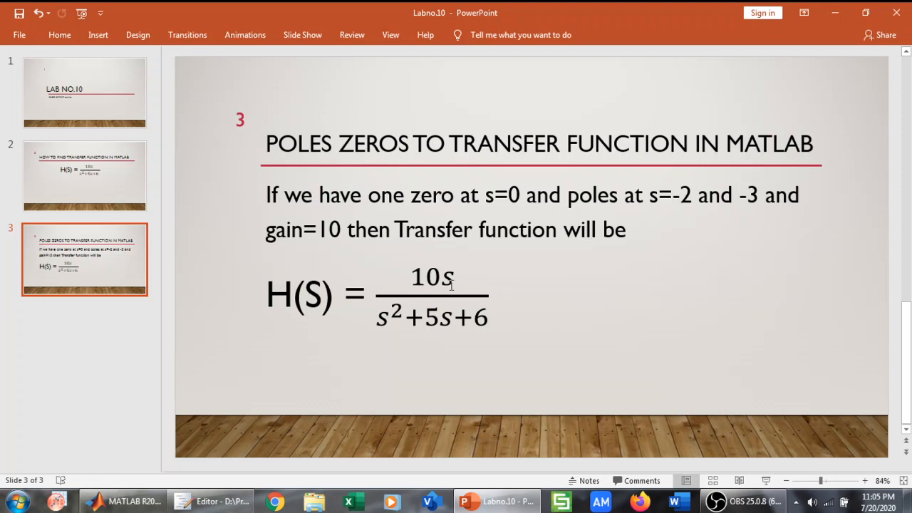
mouse_move(510, 316)
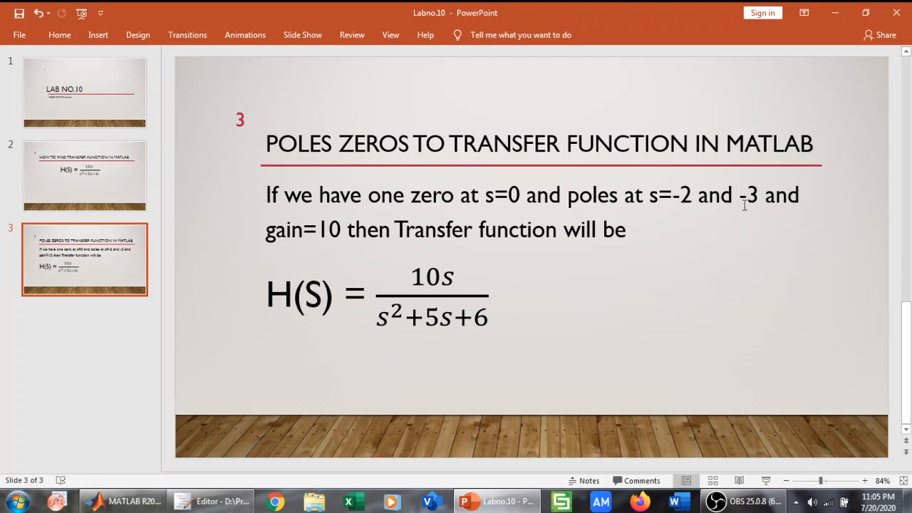
mouse_move(735, 211)
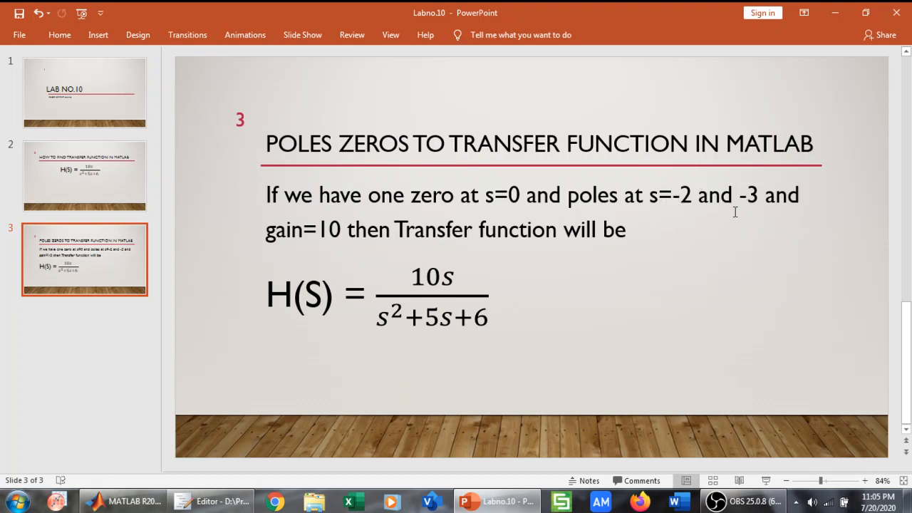
mouse_move(483, 318)
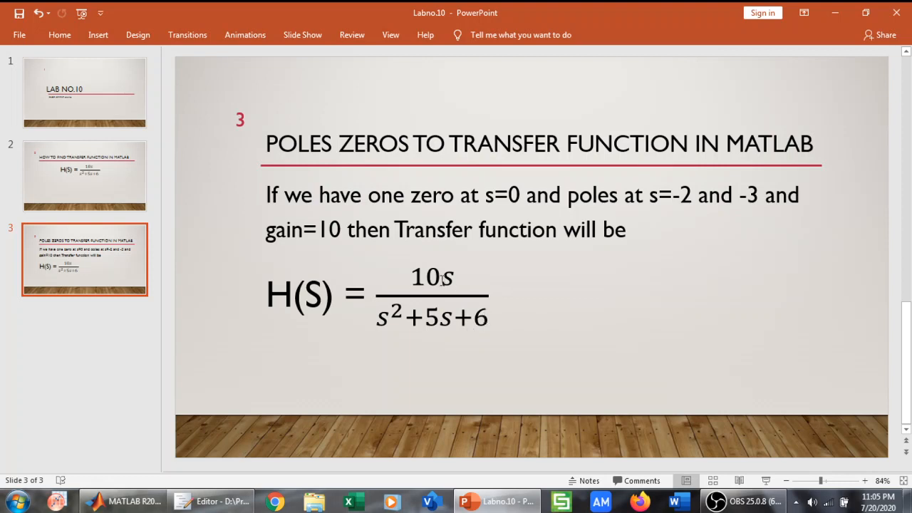
mouse_move(468, 237)
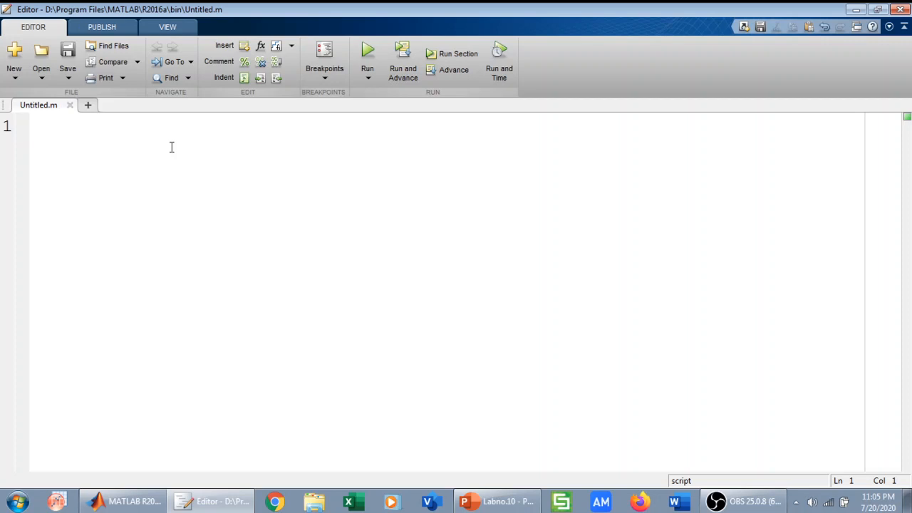
Step: Write the three input lines z=input('enter zeros'), p=input('enter poles') and k=input('enter gain')
type("z=inp")
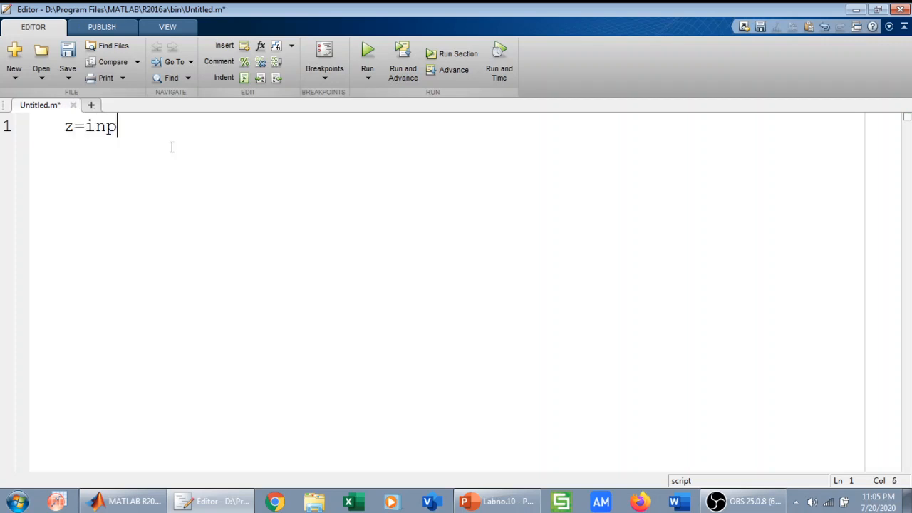
type("ut (")
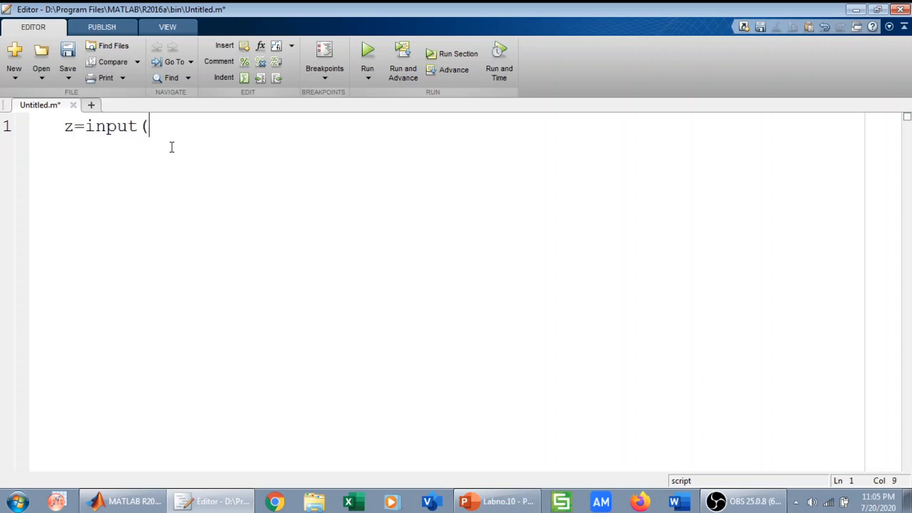
type("'enter z")
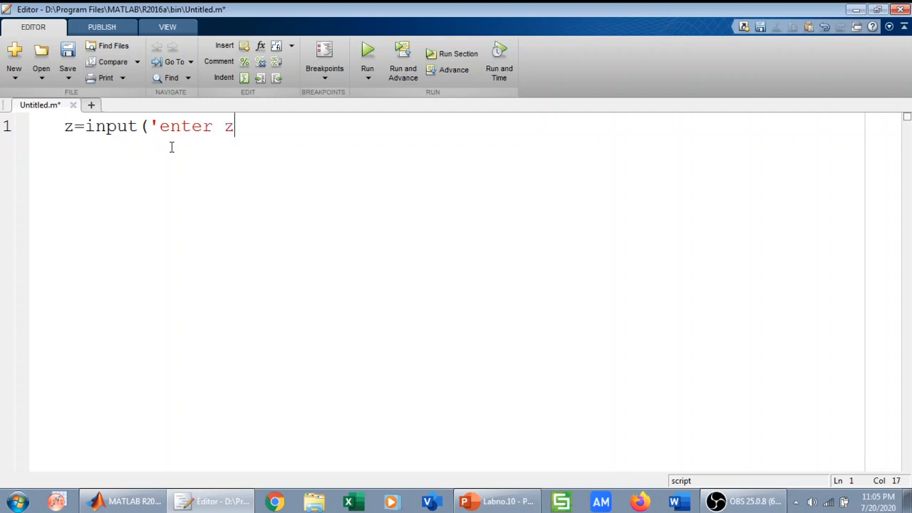
type("eros'")
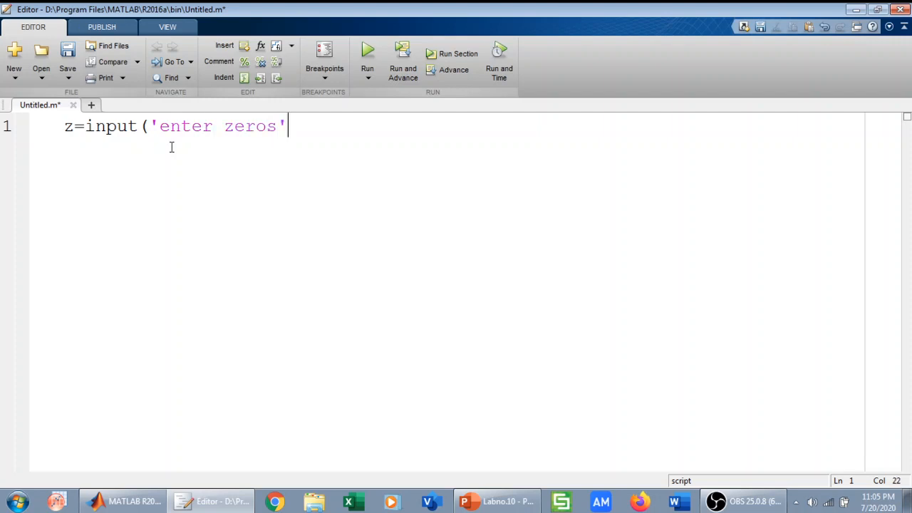
type(")")
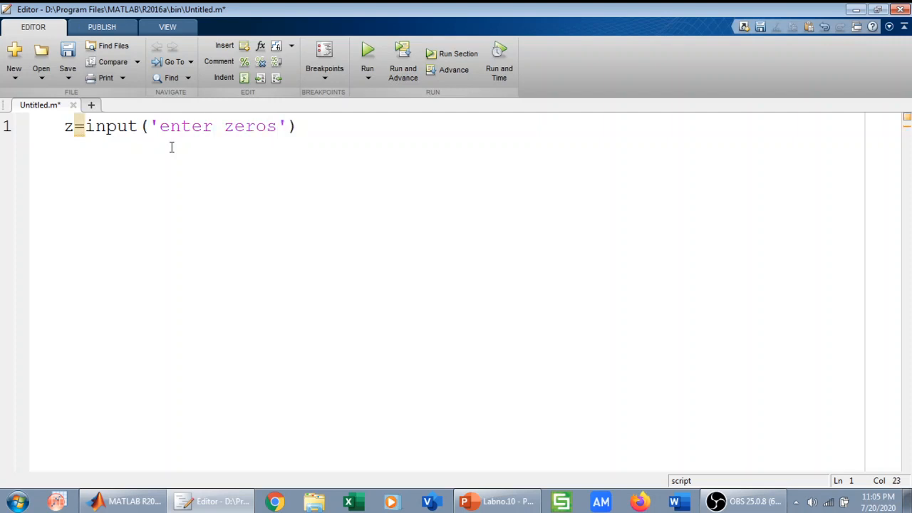
type("p")
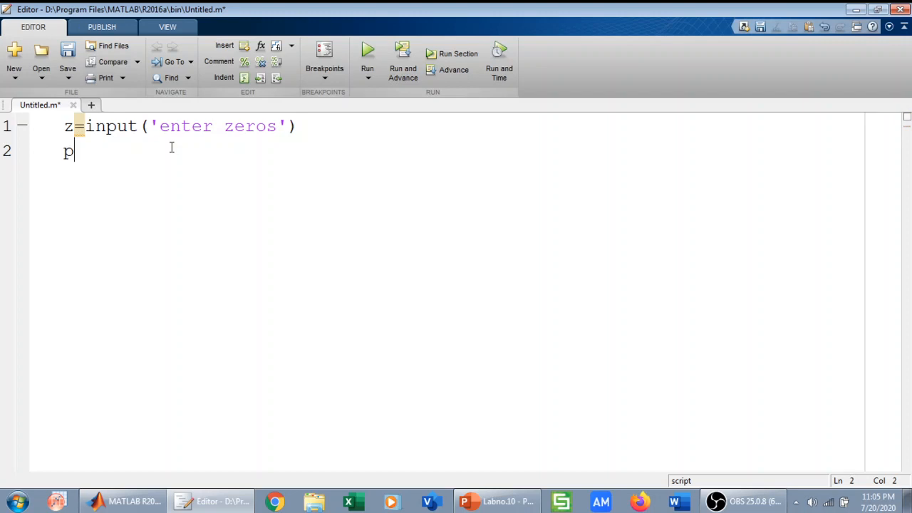
type("=(")
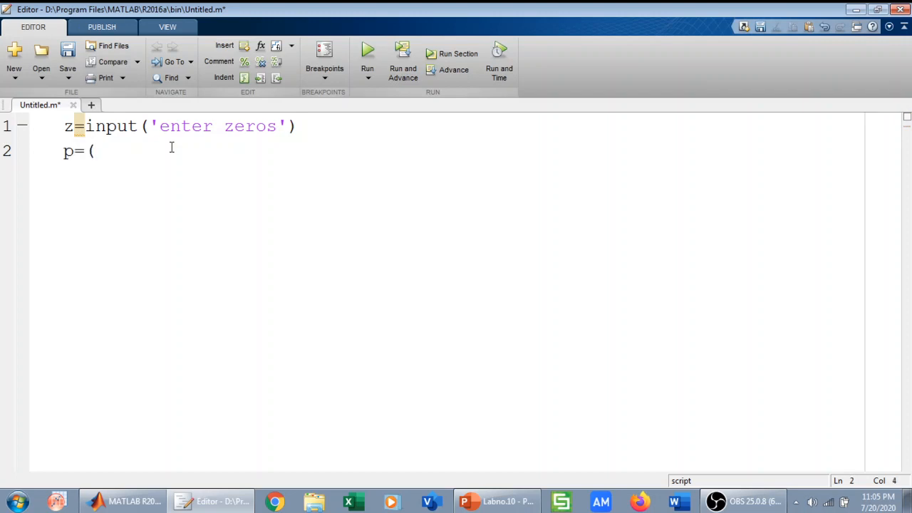
type("input")
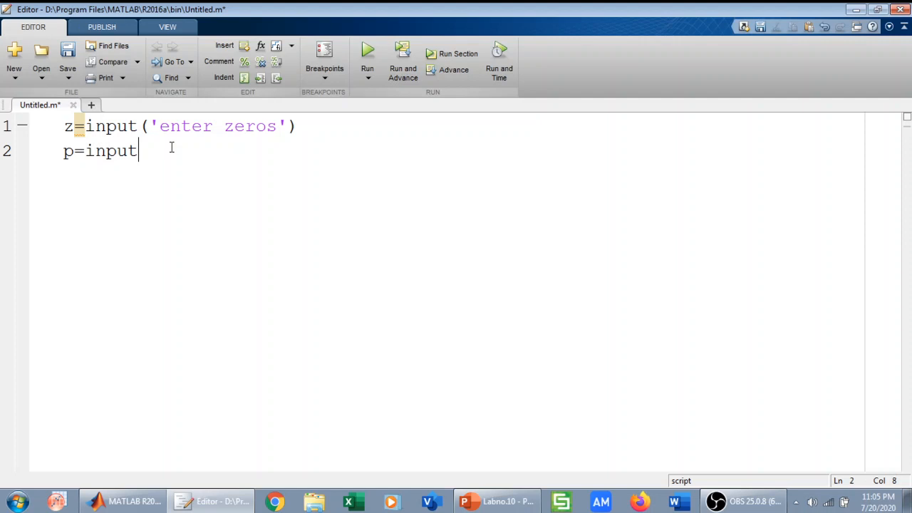
type("('enter")
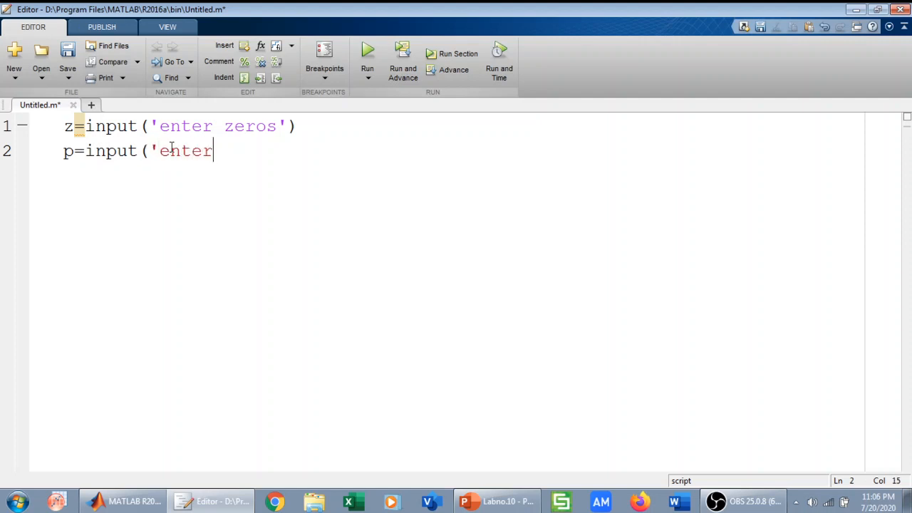
type("poles'")
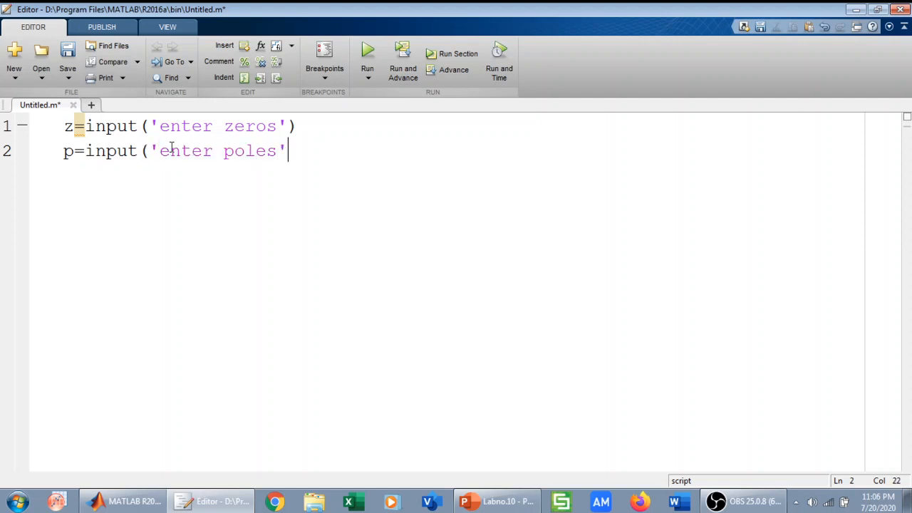
key("enter")
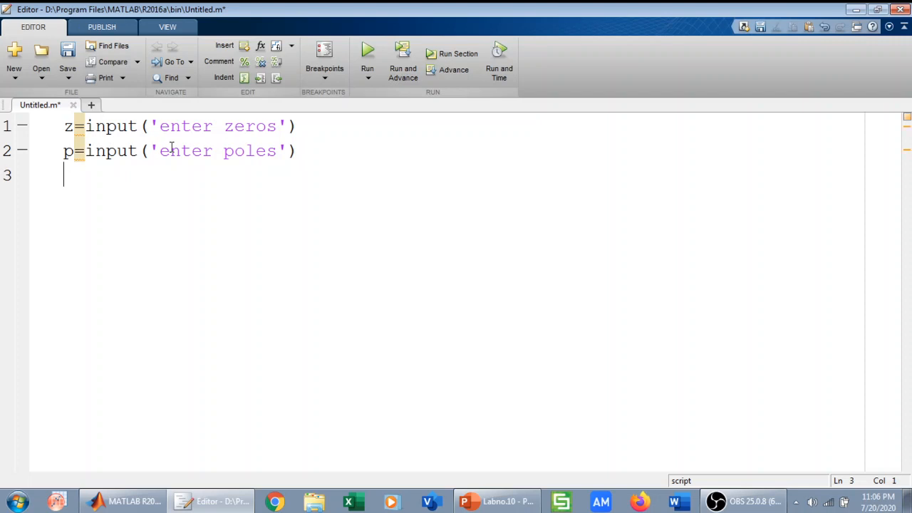
type("k=")
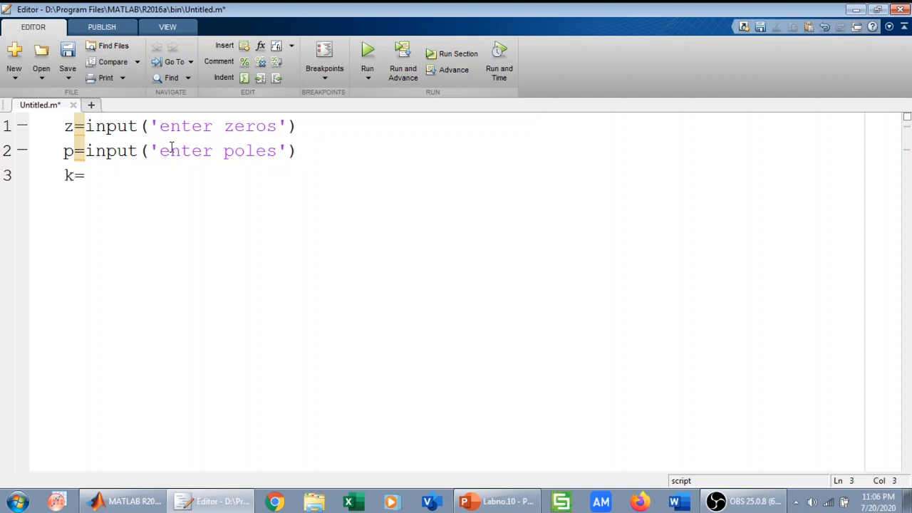
type("input")
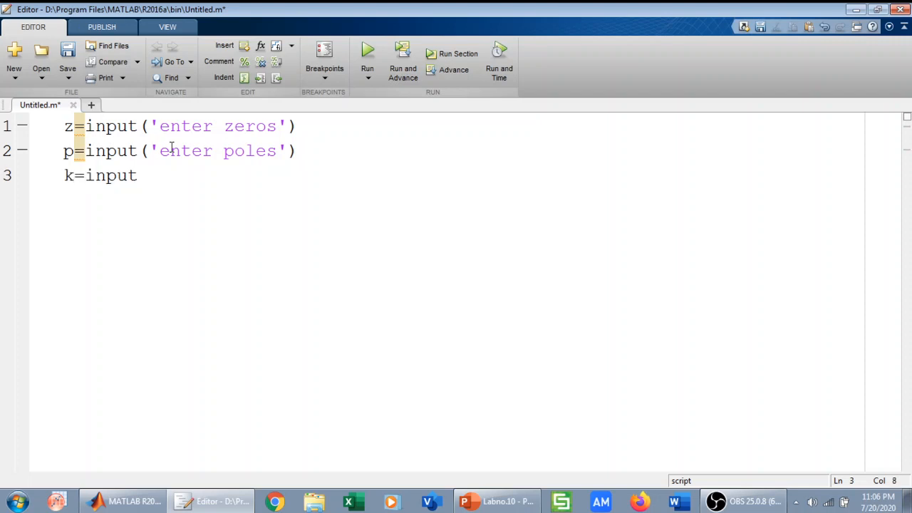
type("('en")
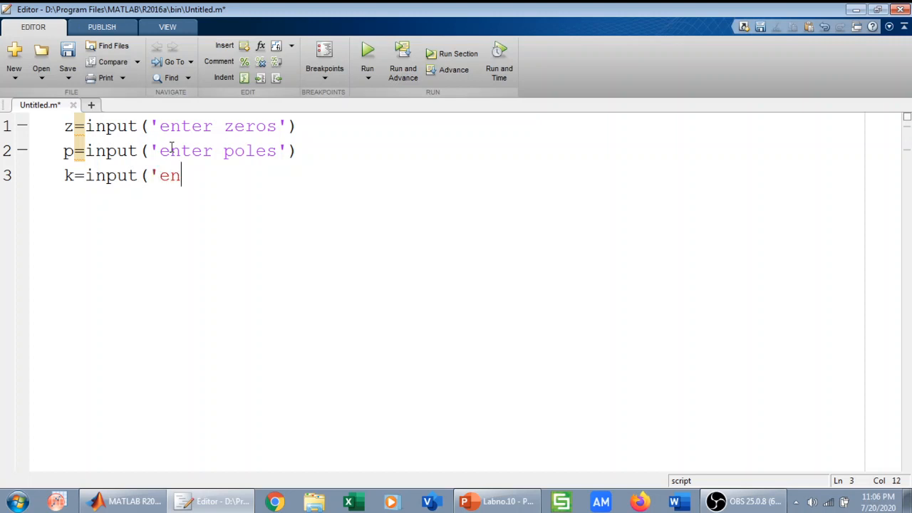
type("ter gain'")
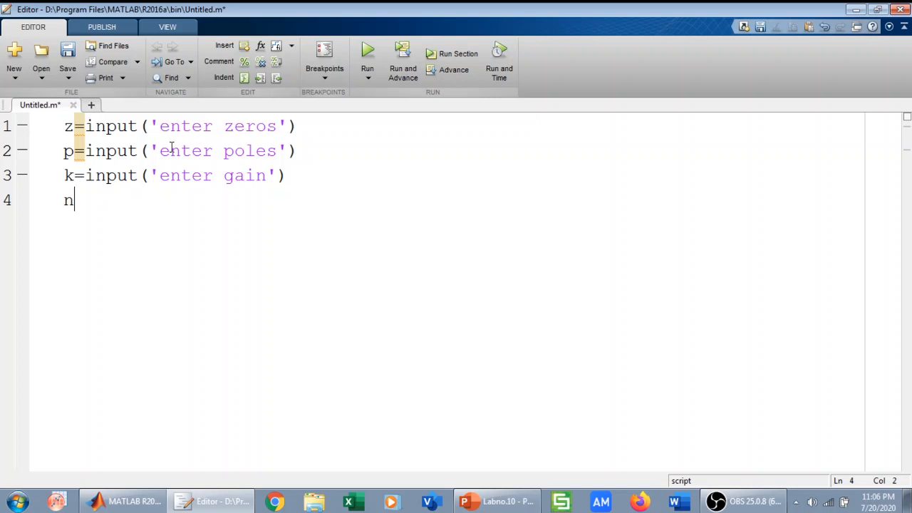
Step: Add the line [num, den]=zp2tf(z,p,k) to convert zeros, poles and gain to polynomial form
type("[num")
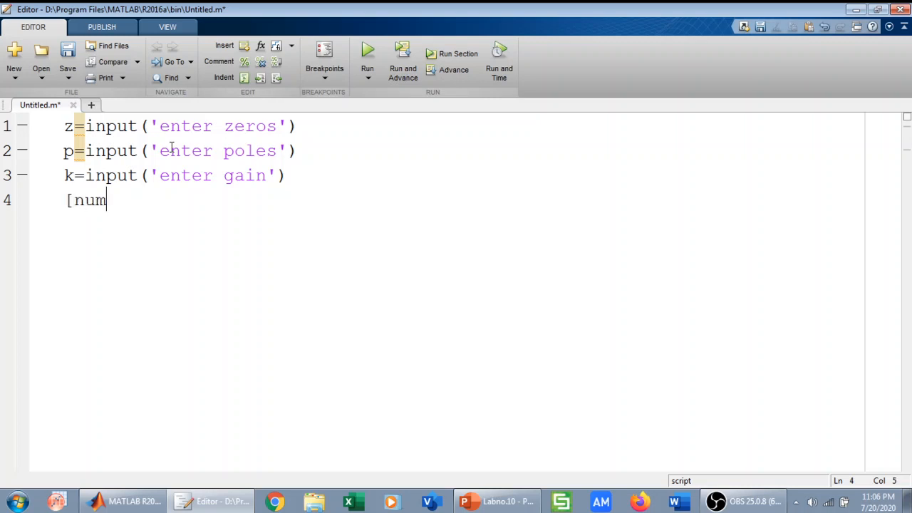
type(", den")
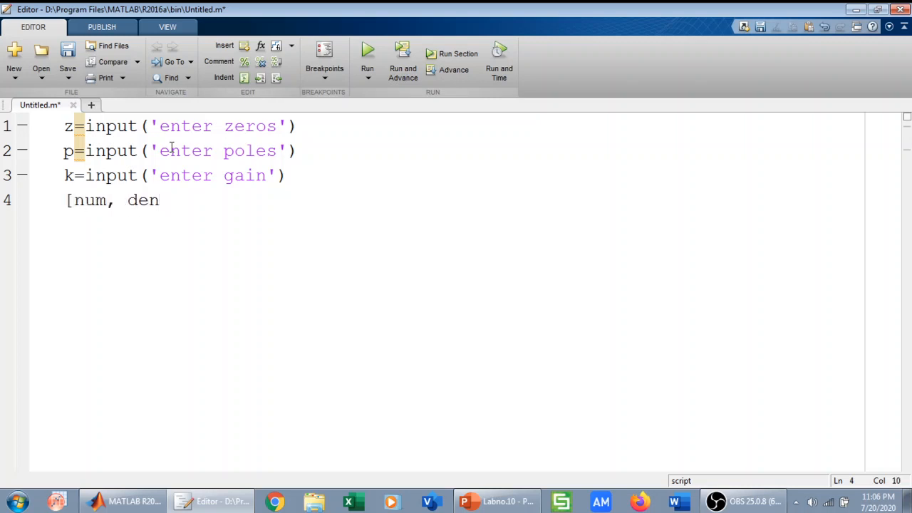
type("]=")
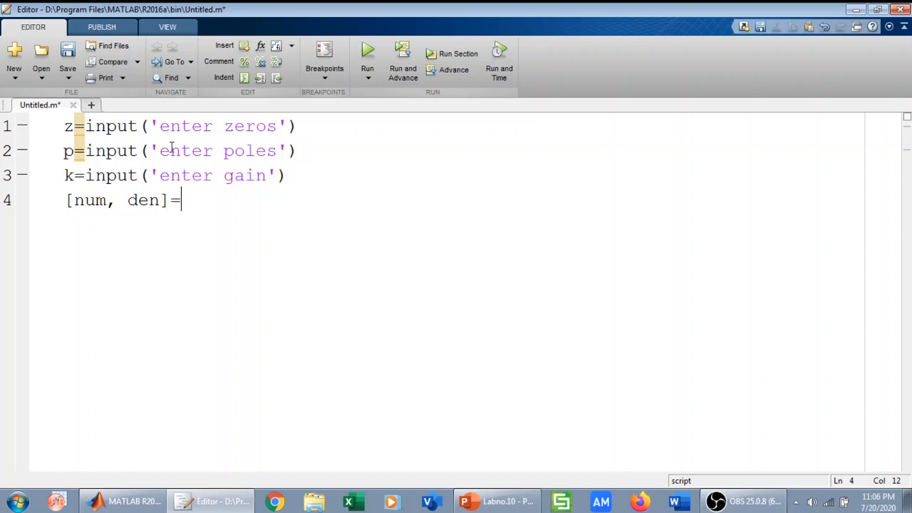
type("zp2")
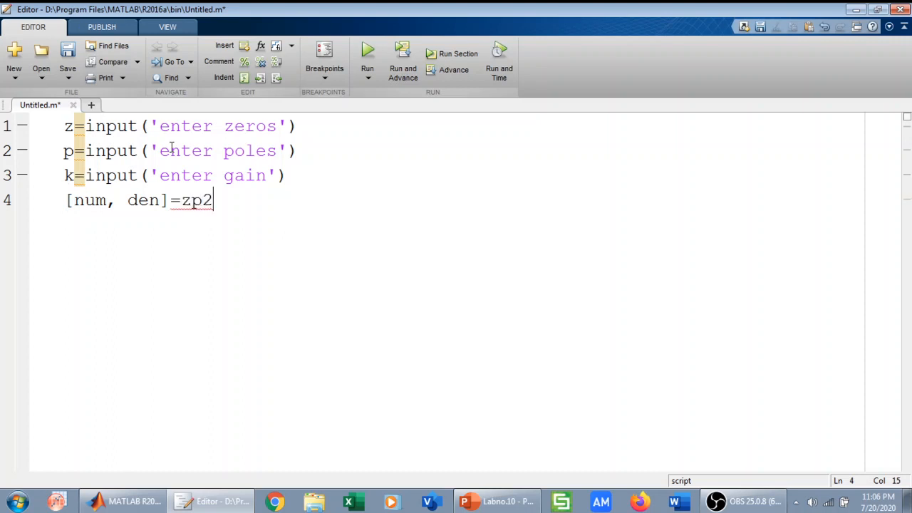
type("tf")
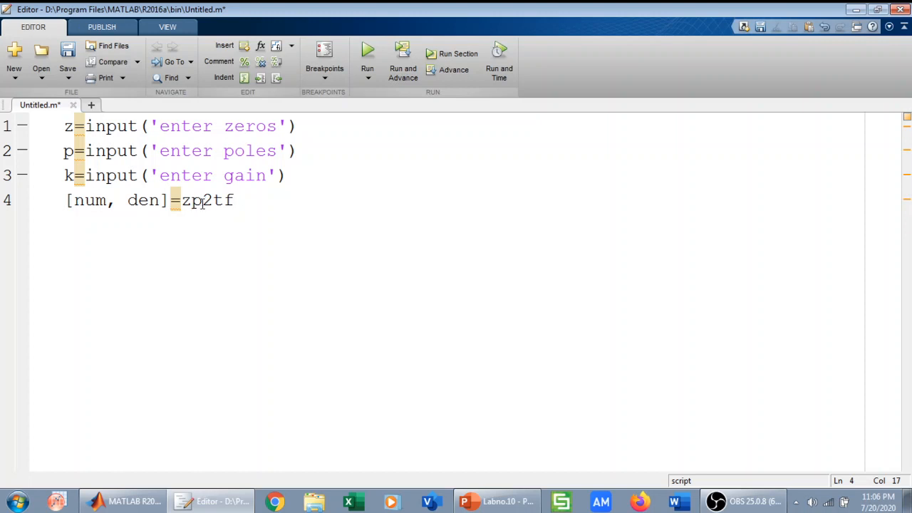
type("(")
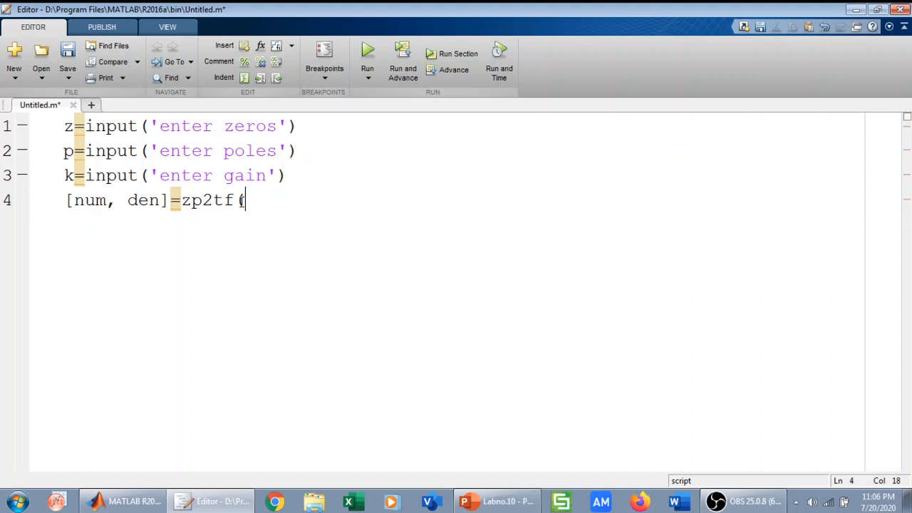
type("(z")
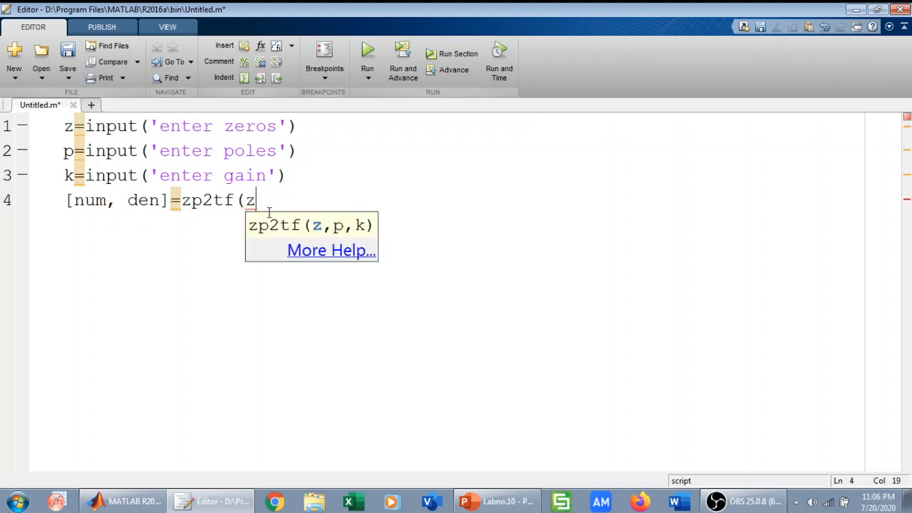
type(",p")
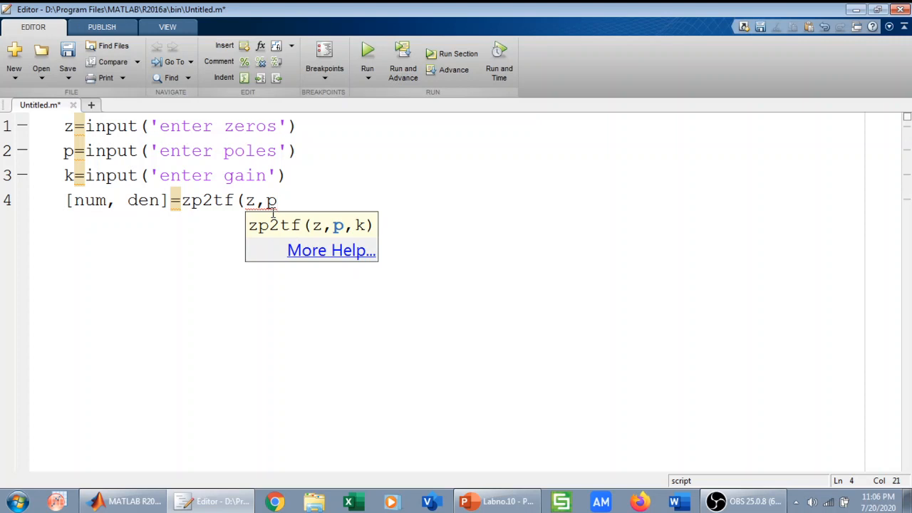
type(",k")
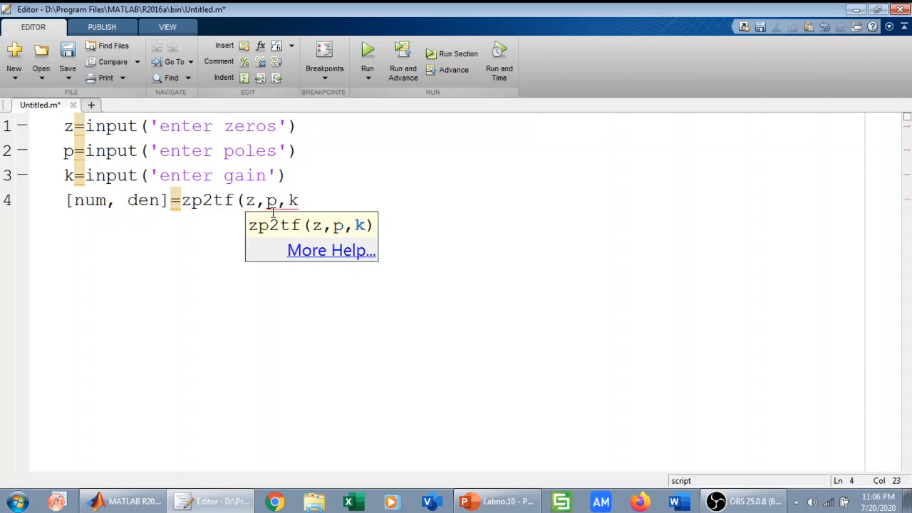
type(")")
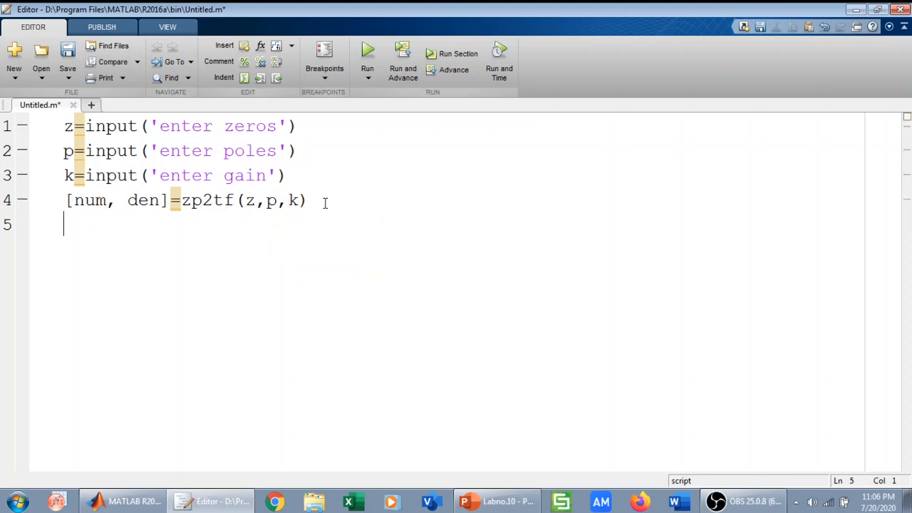
Step: Add tf(num,den) to build the transfer function and run the script
type("tf(nu")
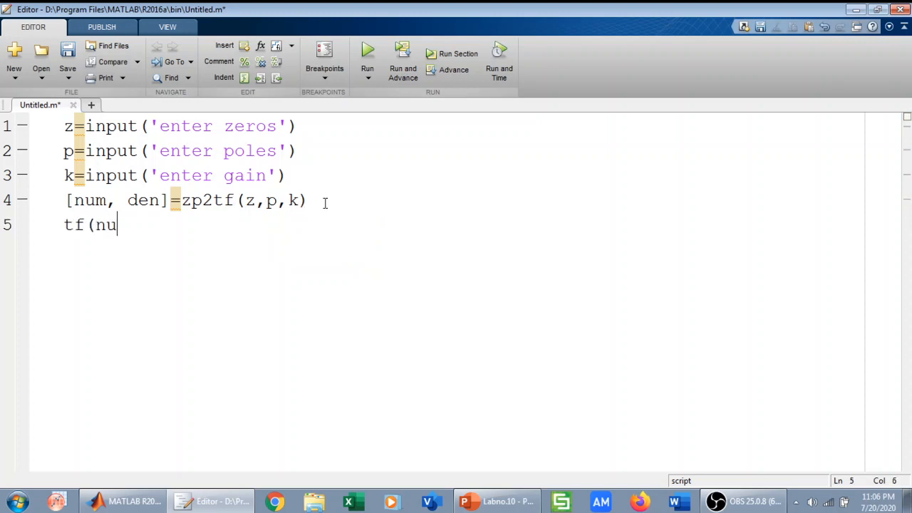
type("m,den")
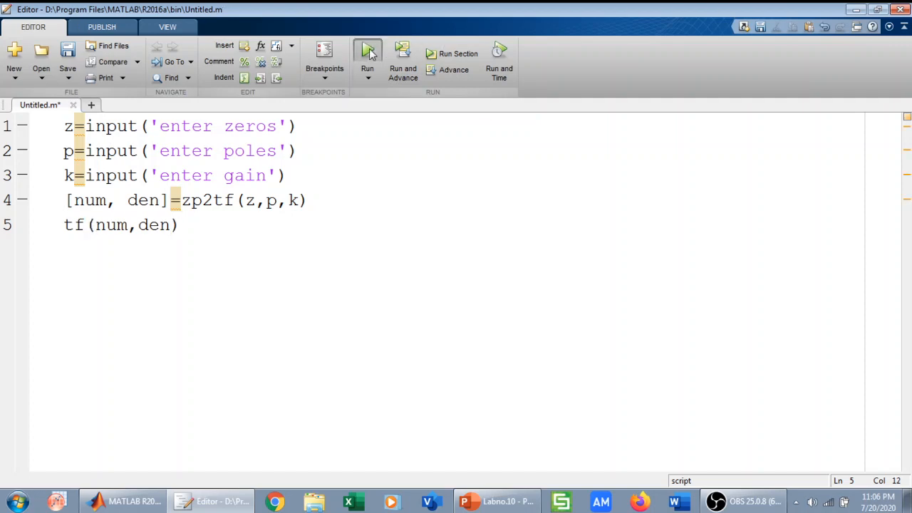
left_click(368, 54)
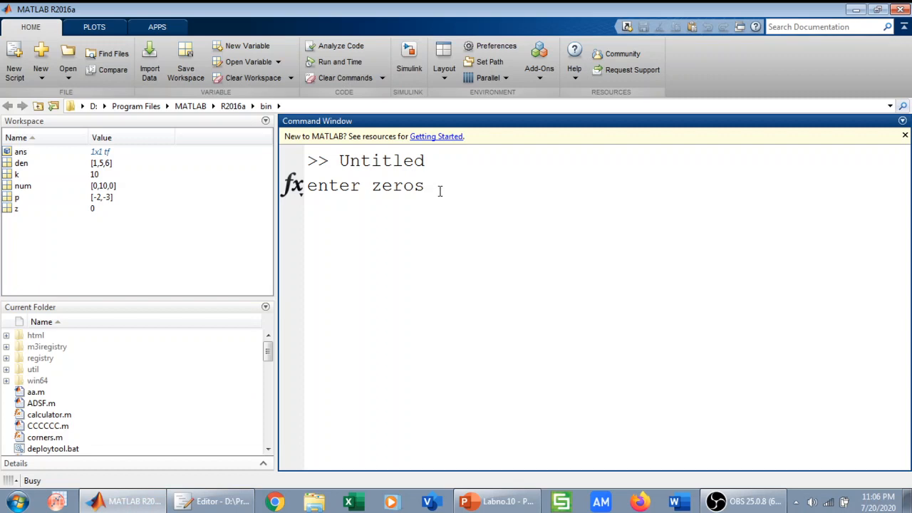
Step: Answer the prompts with zeros 0, poles [-2 -3] and gain 10 to get 10s/(s^2+5s+6)
type("0")
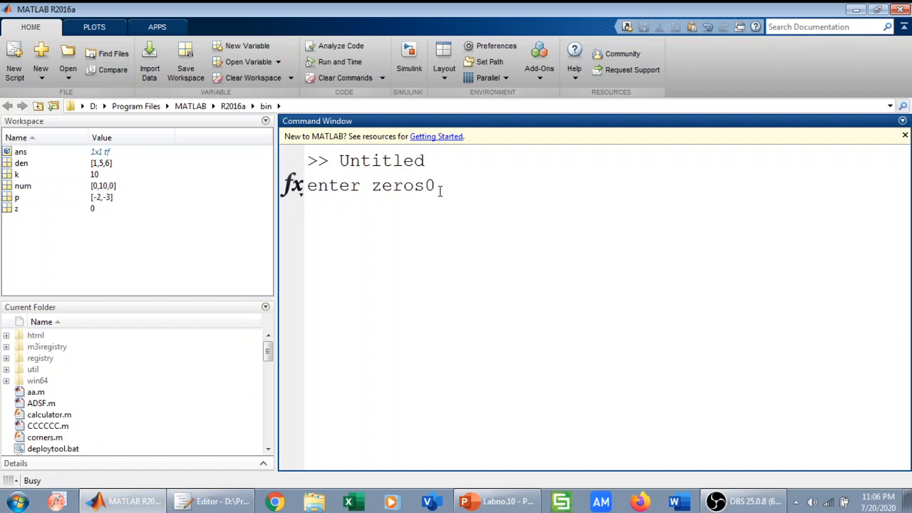
key("Return")
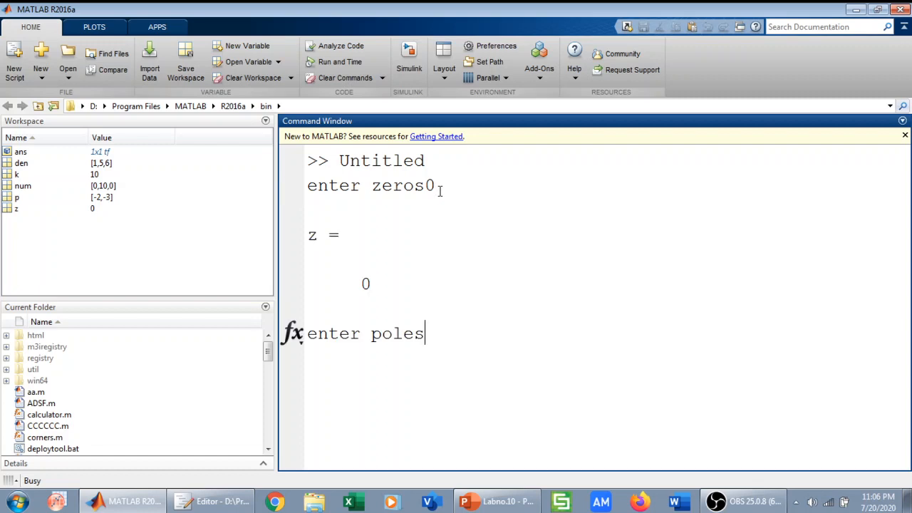
type("[")
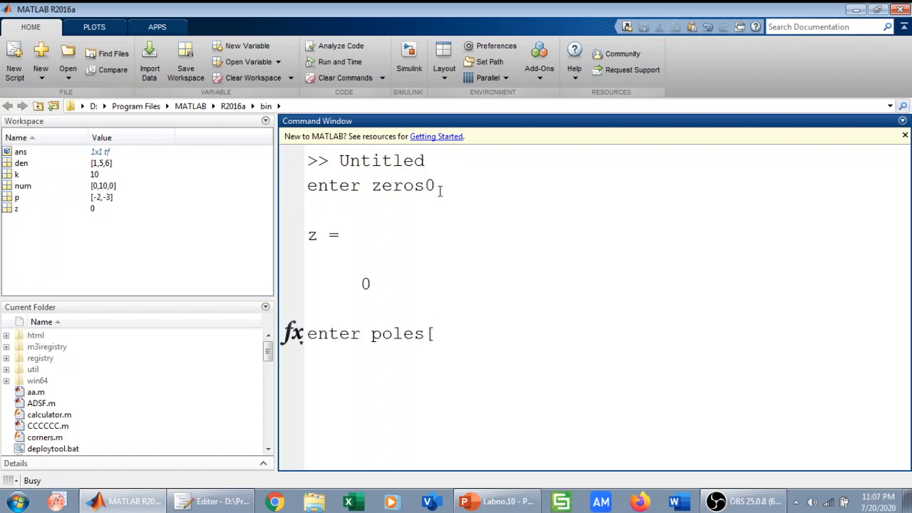
mouse_move(440, 346)
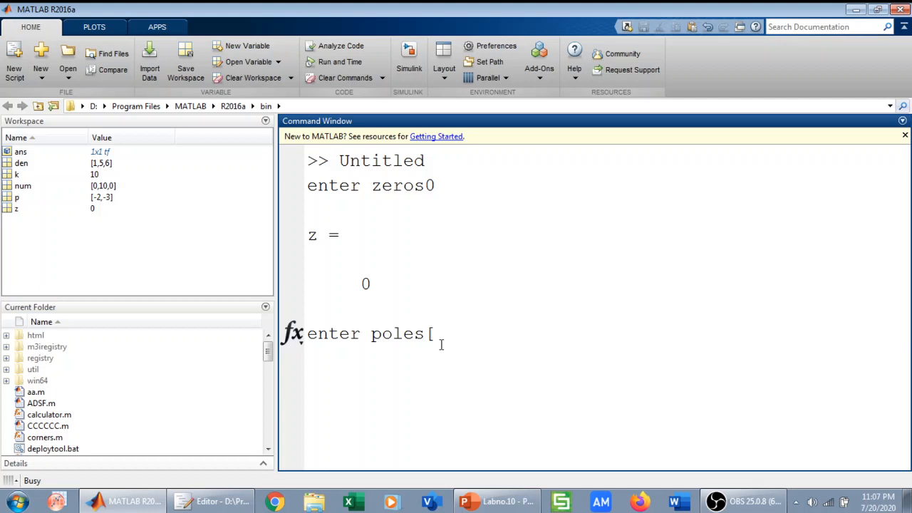
type("-2")
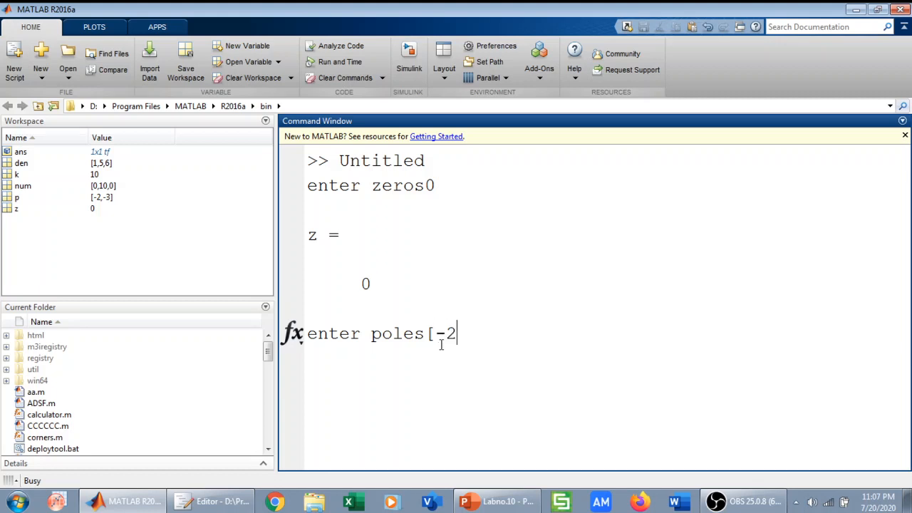
type("-3]")
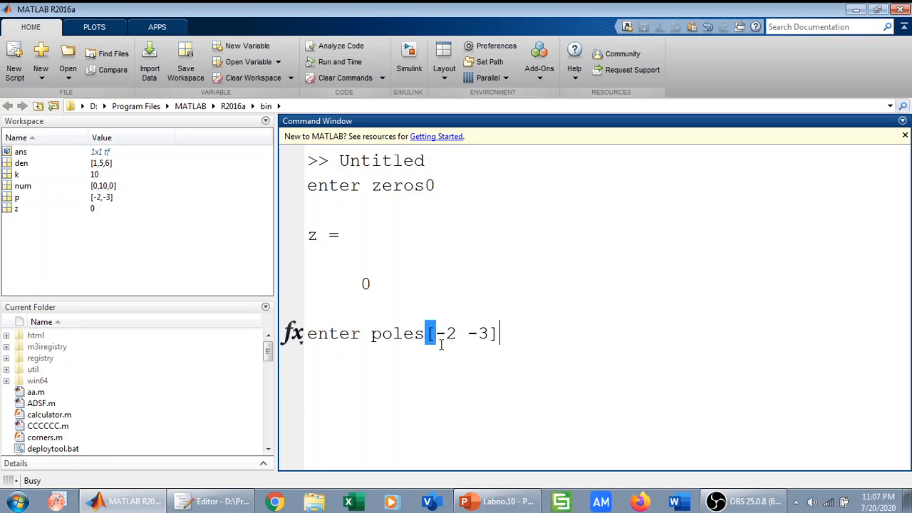
key("Return")
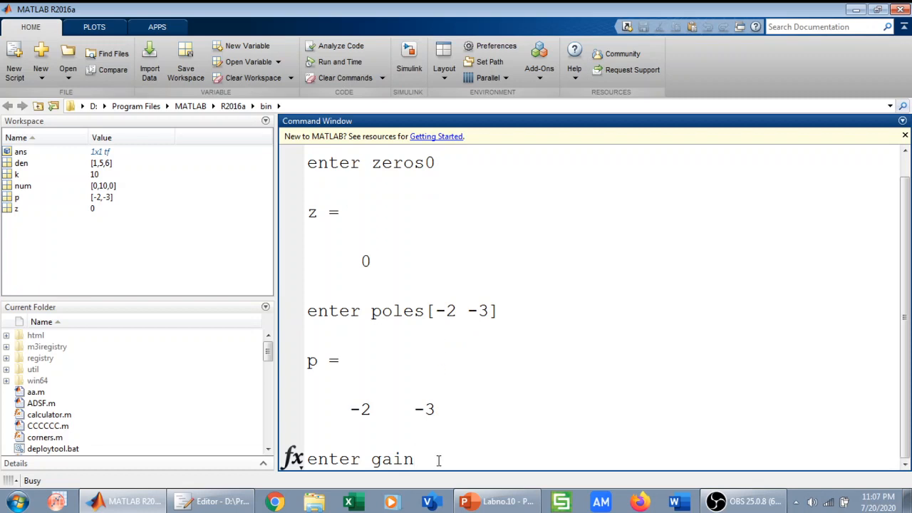
type("10")
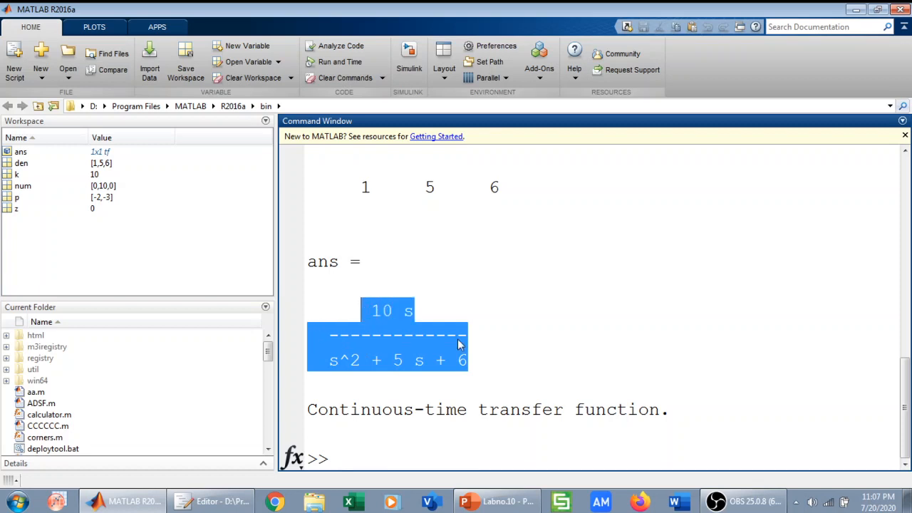
left_click(531, 348)
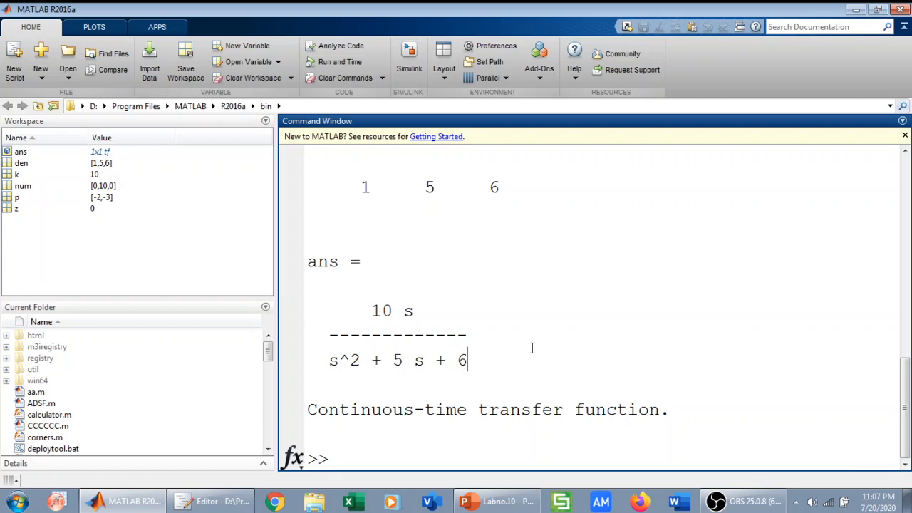
mouse_move(513, 381)
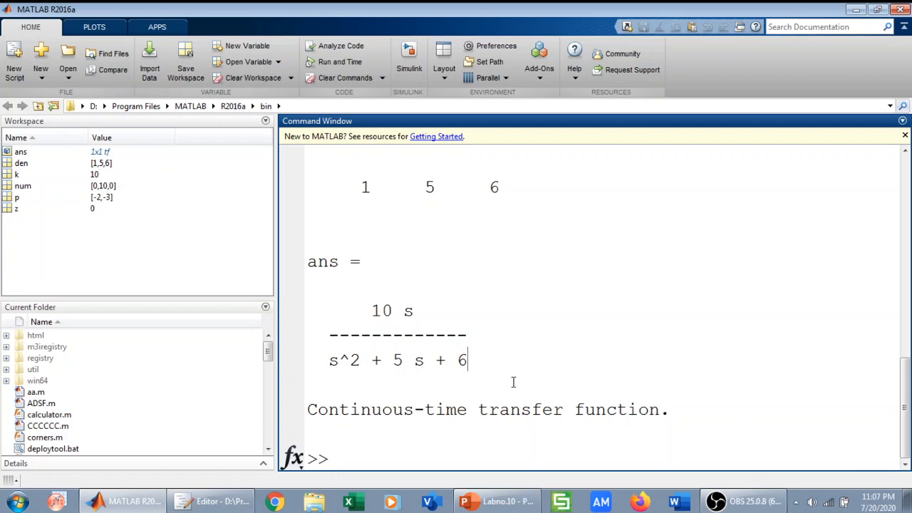